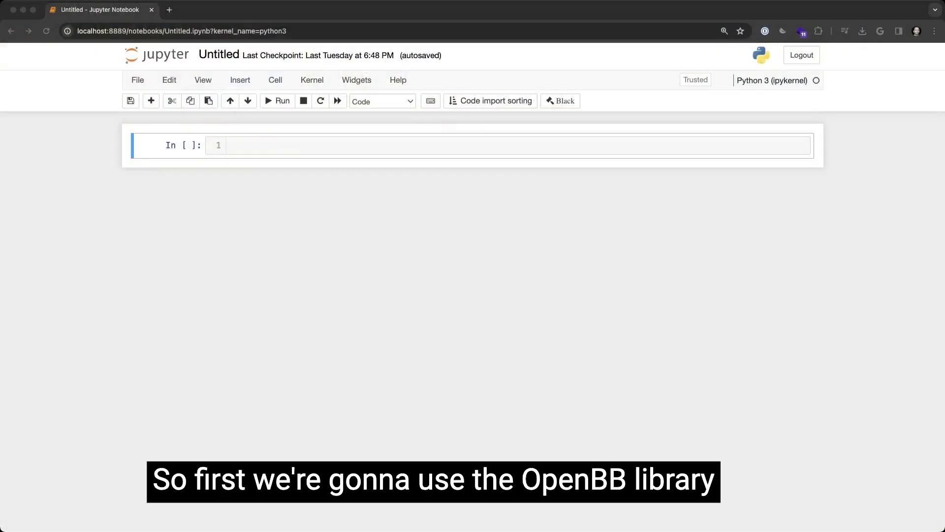
Step: Run the first cell importing obb from openbb, numpy as np and pandas as pd
click(422, 145)
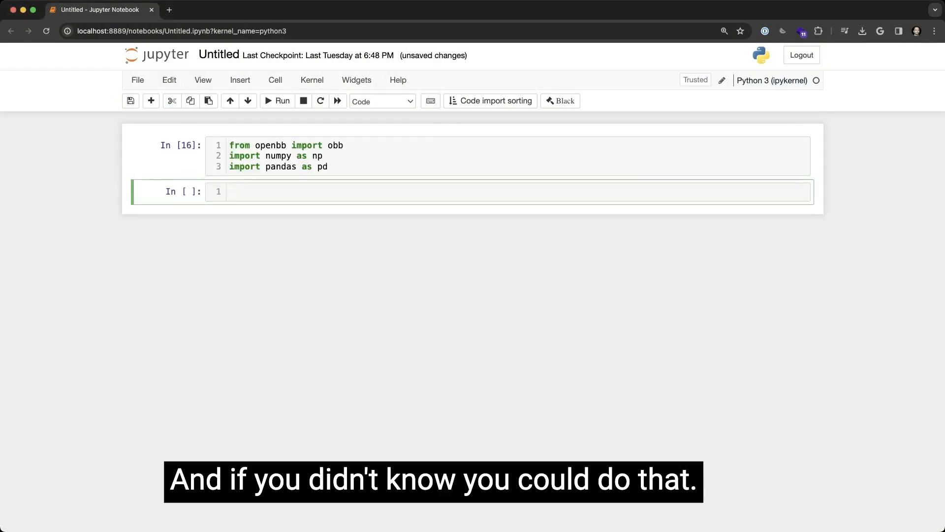
Step: Load 2020–2024 treasury rates divided by 100 and compute the covariance matrix C
click(422, 191)
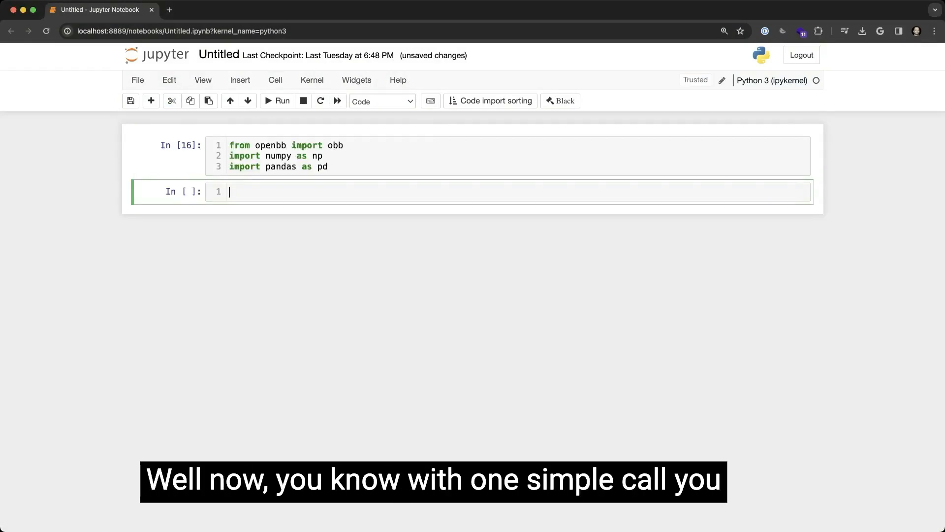
click(277, 101)
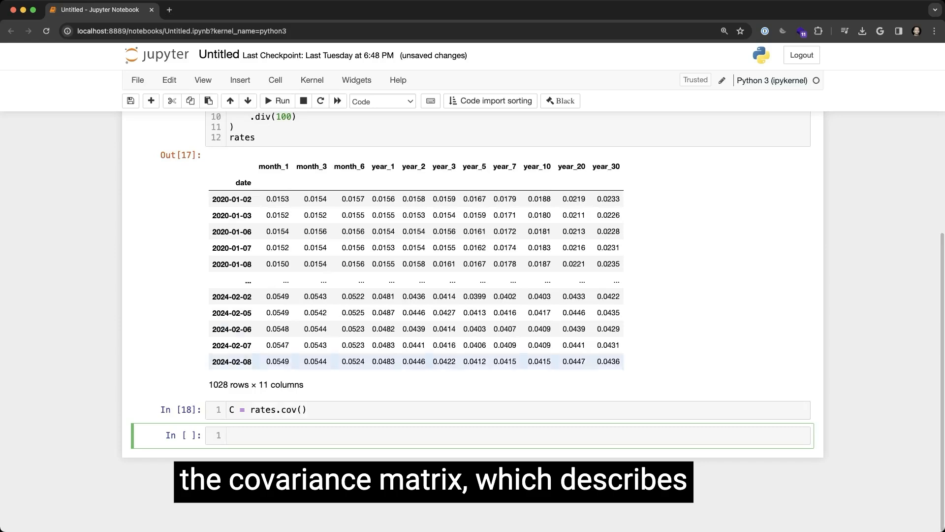
Step: Run np.linalg.eig on C with sqrt-diagonal scaling, then write the B DataFrame code
click(422, 435)
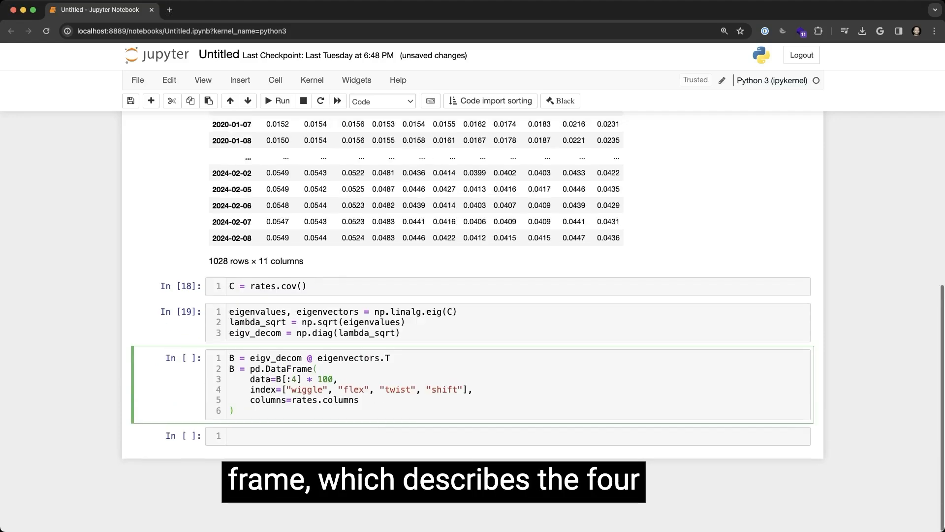
click(277, 100)
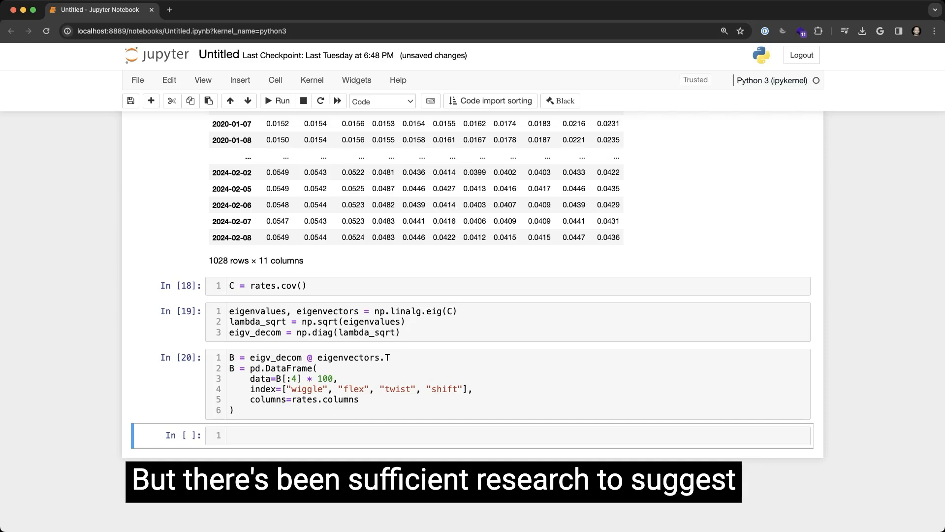
Step: Run the B DataFrame cell and display B's wiggle, flex, twist, shift loadings
click(422, 383)
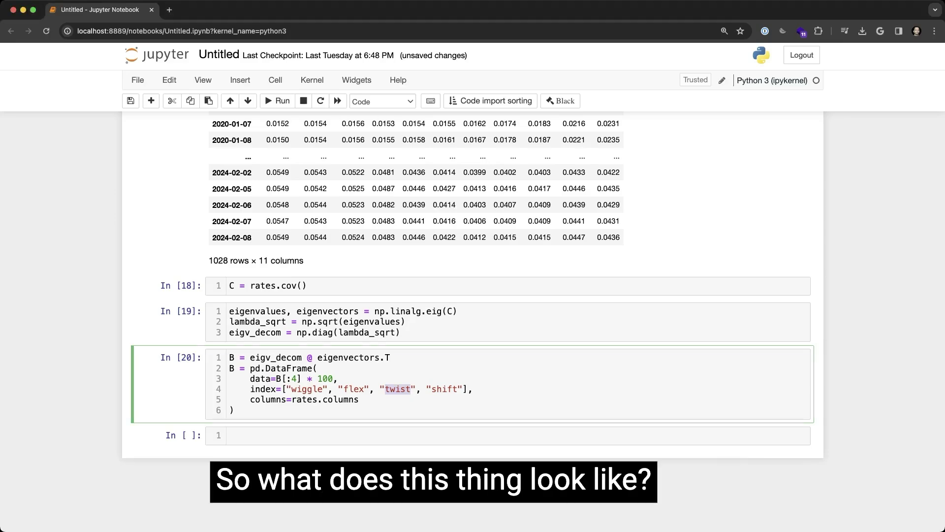
click(277, 100)
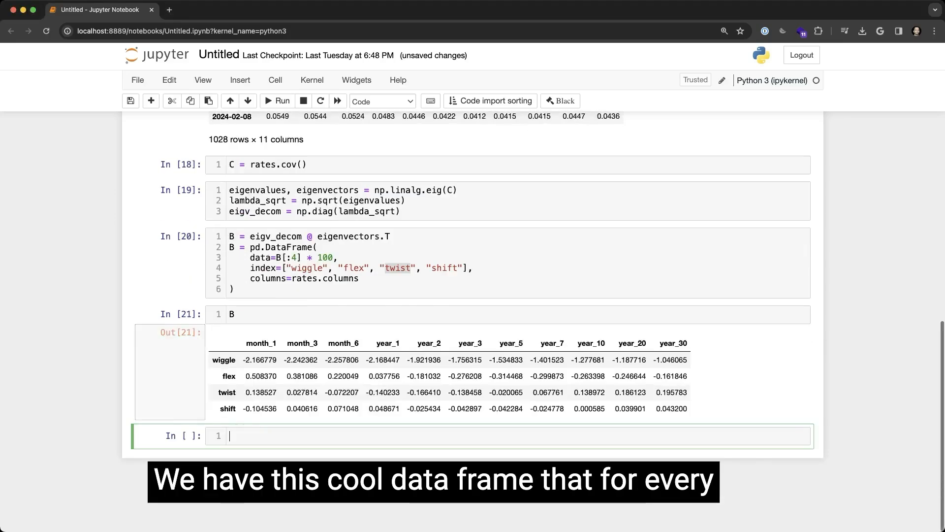